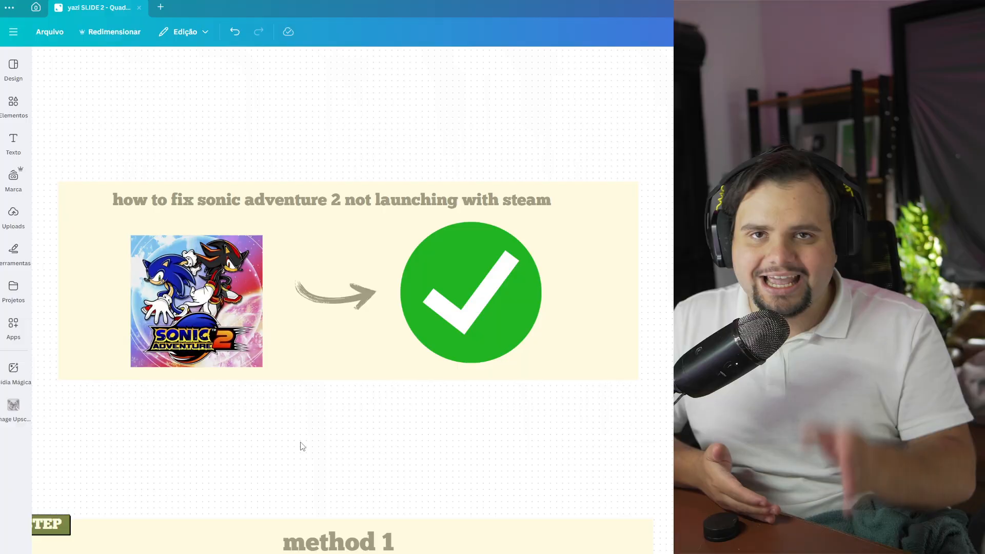
Step: Scroll from the title slide down to the Method 1 library and properties slide
scroll(down, 3)
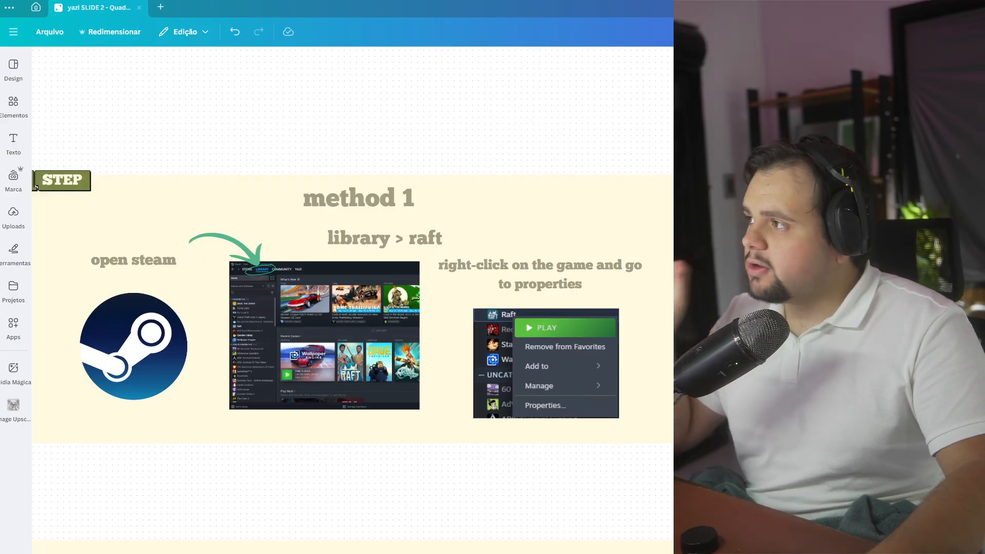
Step: Move the view to the 'go to the folder where the game is installed' slide
click(134, 346)
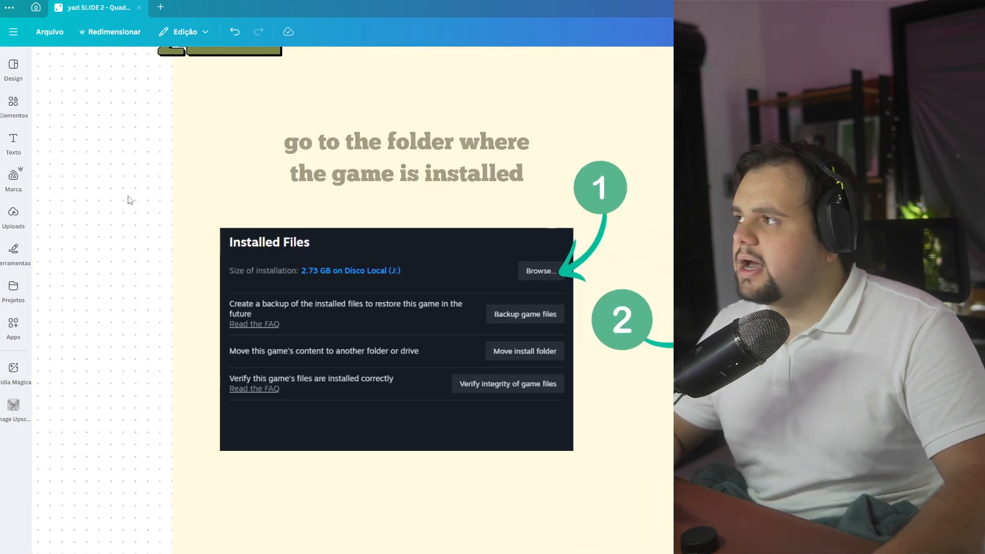
Step: Pan right to the 'locate the game > right-click > properties' panel of Method 2
click(407, 157)
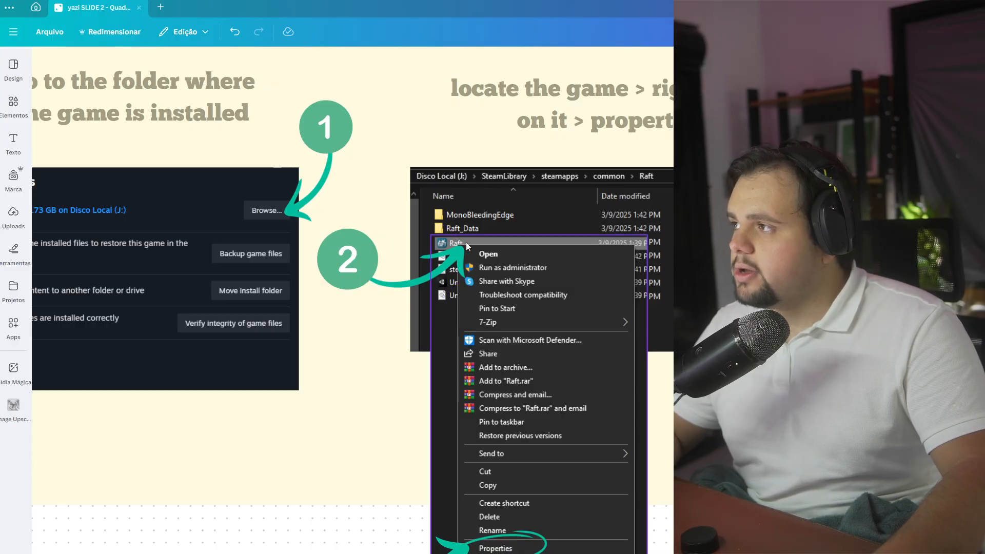
mouse_move(500, 548)
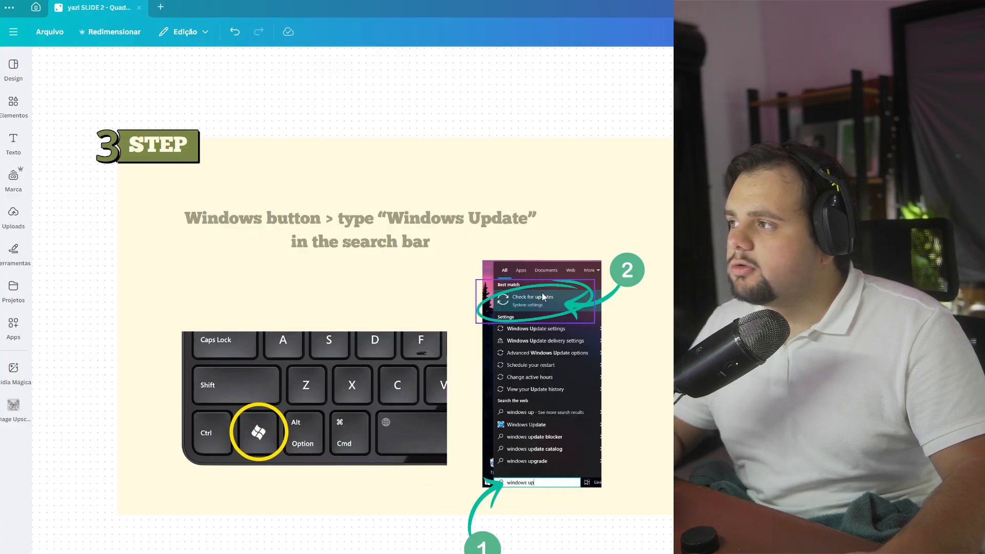
mouse_move(545, 321)
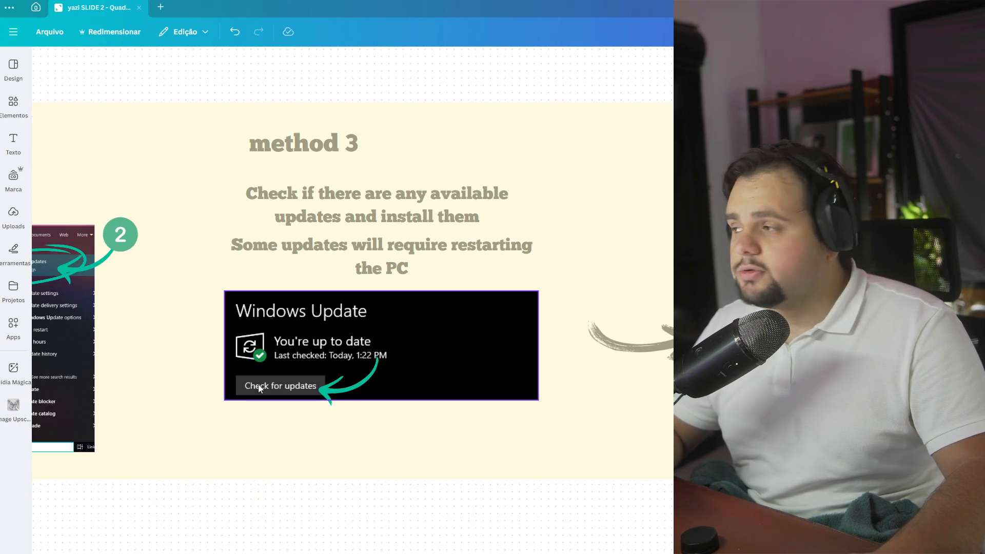
mouse_move(255, 392)
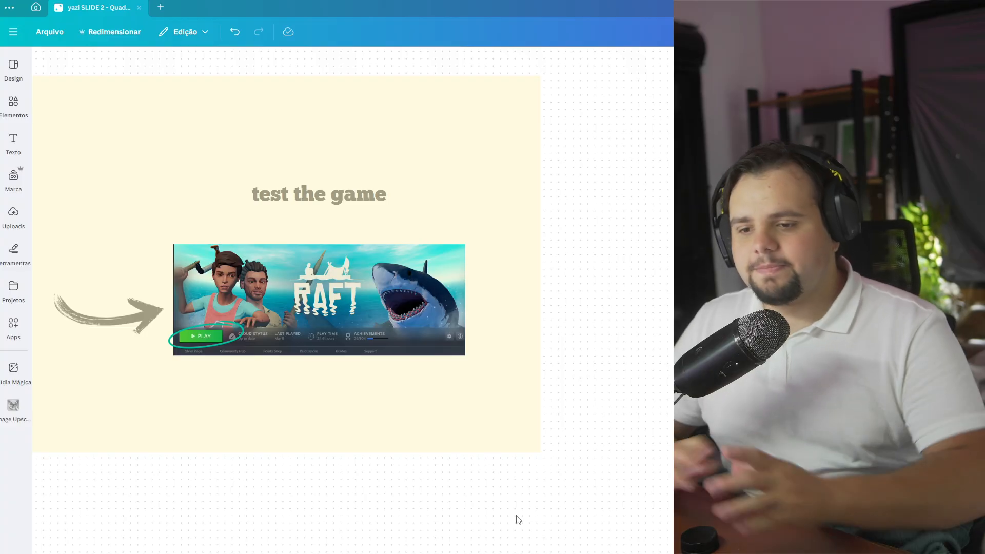
Step: Scroll to Method 4 and pan to the 'If there's an update available, download it' panel
scroll(down, 3)
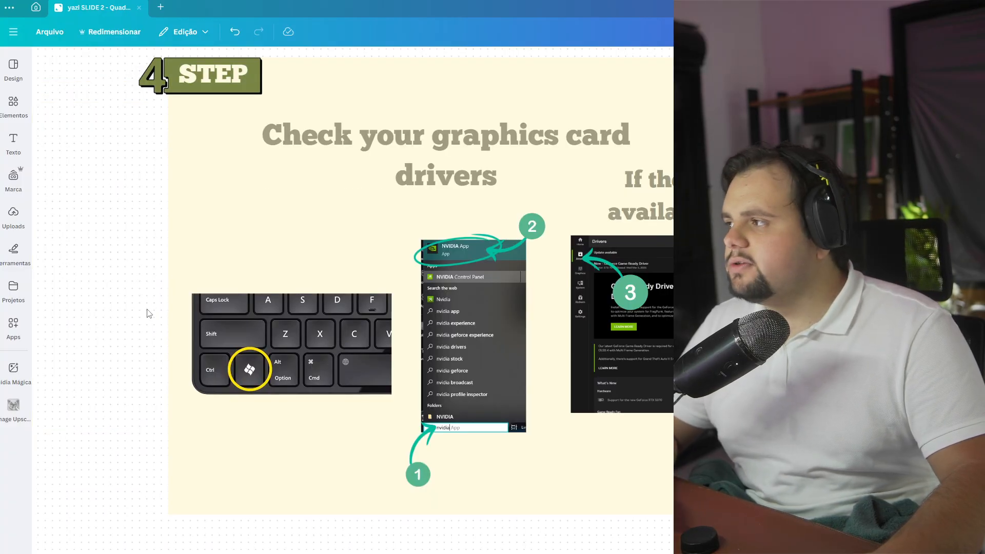
click(242, 376)
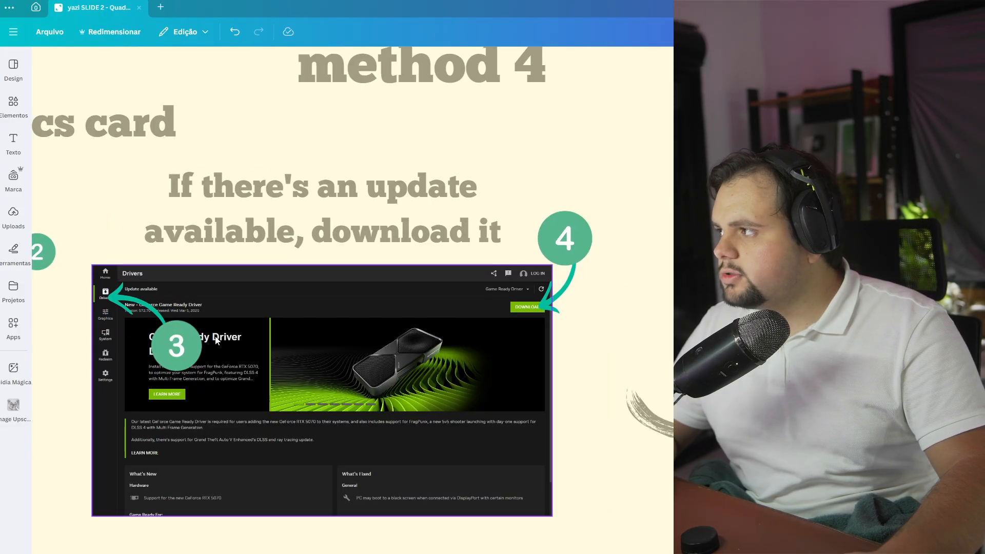
mouse_move(526, 335)
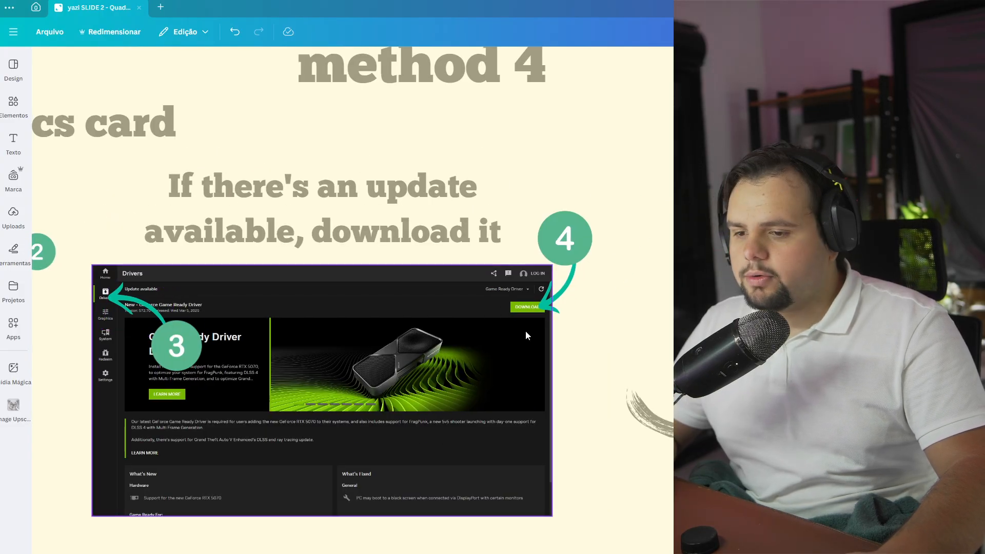